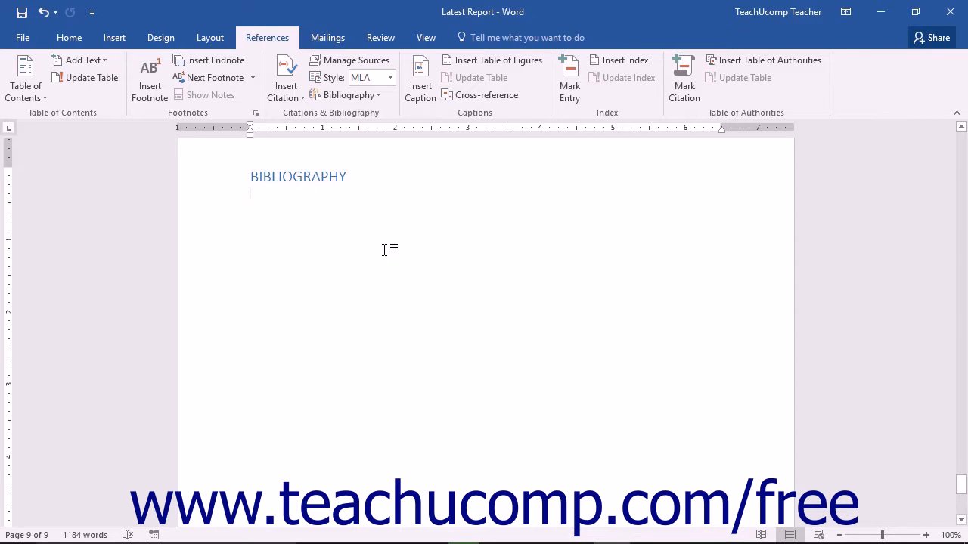
Step: Insert the Cicero and Descartes source list below the BIBLIOGRAPHY heading via Insert Bibliography
left_click(250, 195)
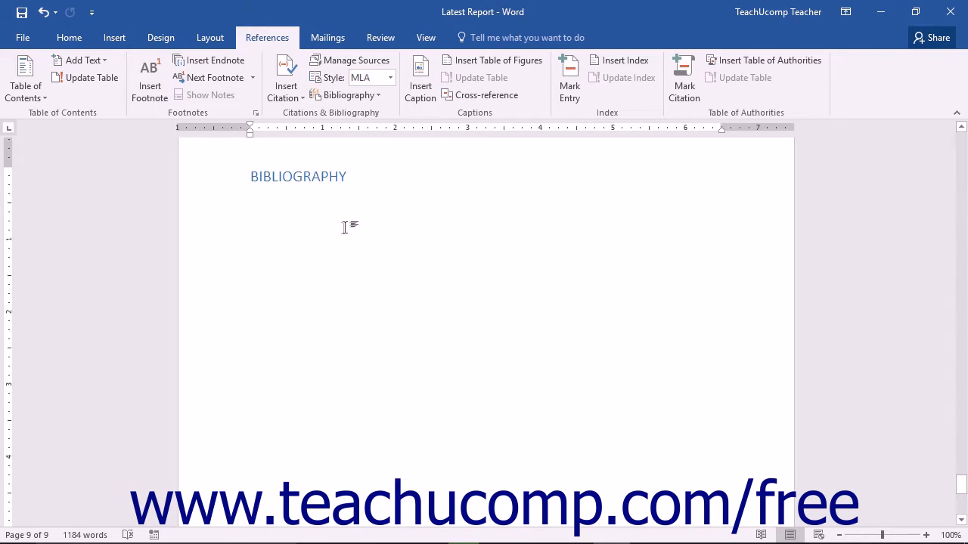
left_click(253, 195)
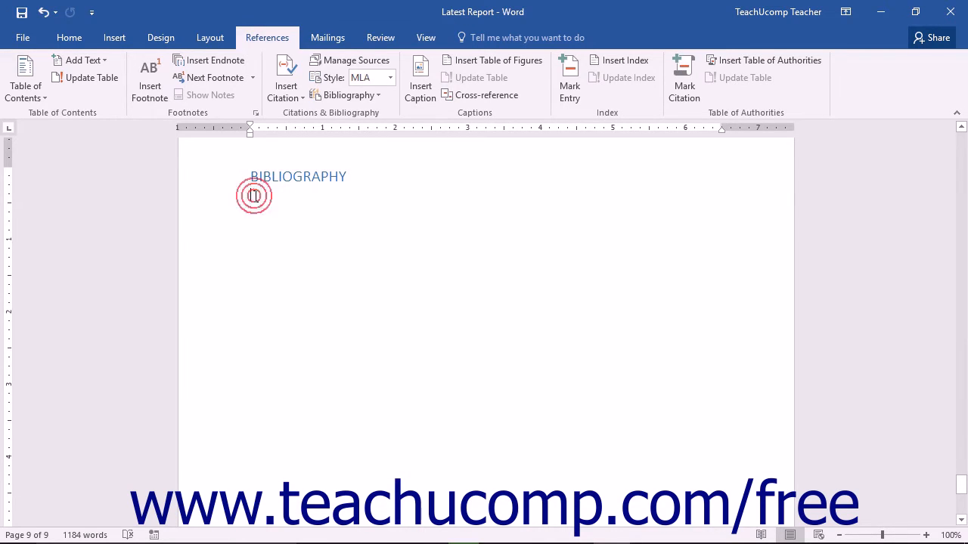
left_click(253, 196)
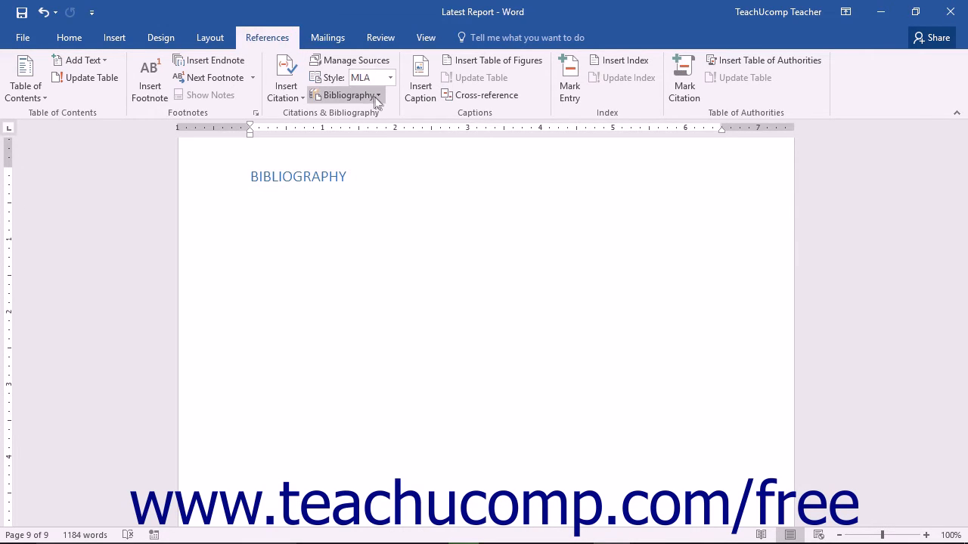
left_click(348, 95)
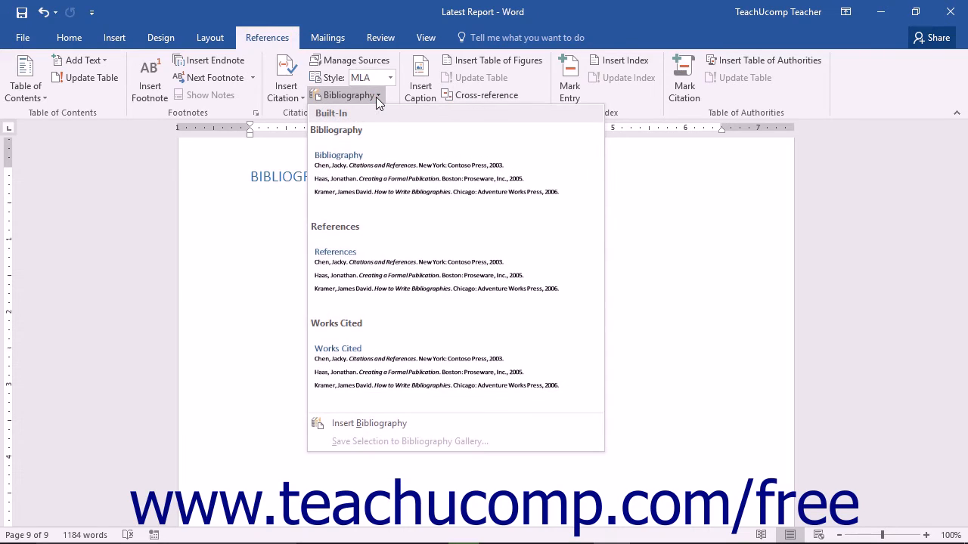
mouse_move(390, 174)
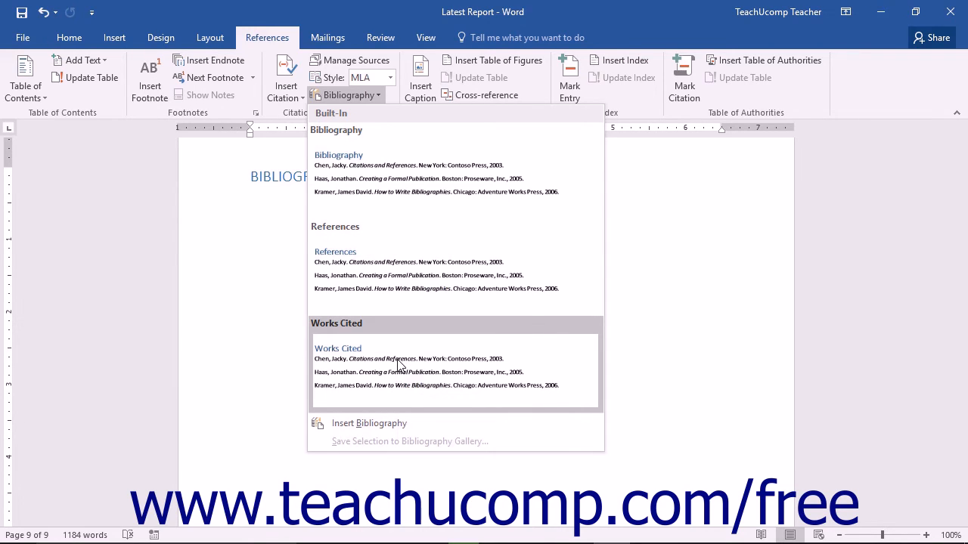
mouse_move(369, 423)
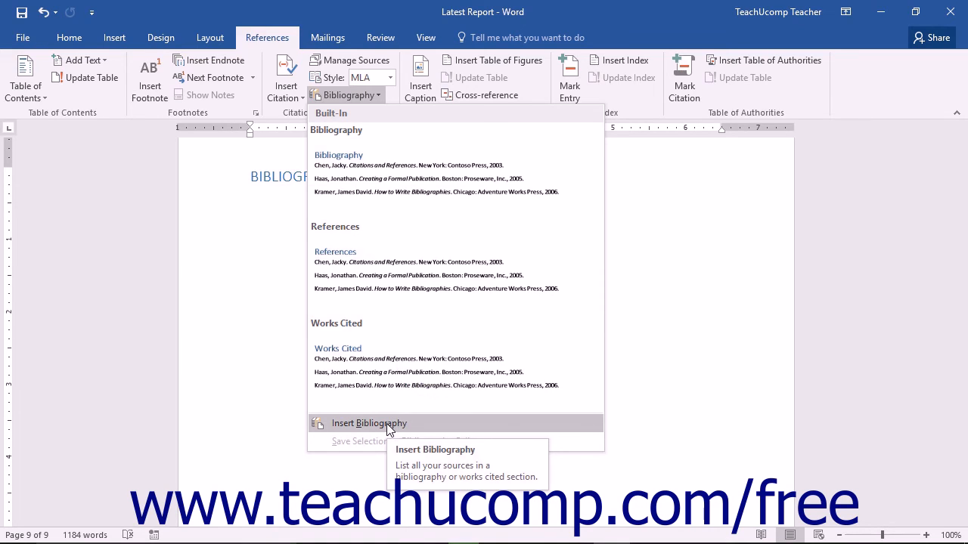
left_click(369, 423)
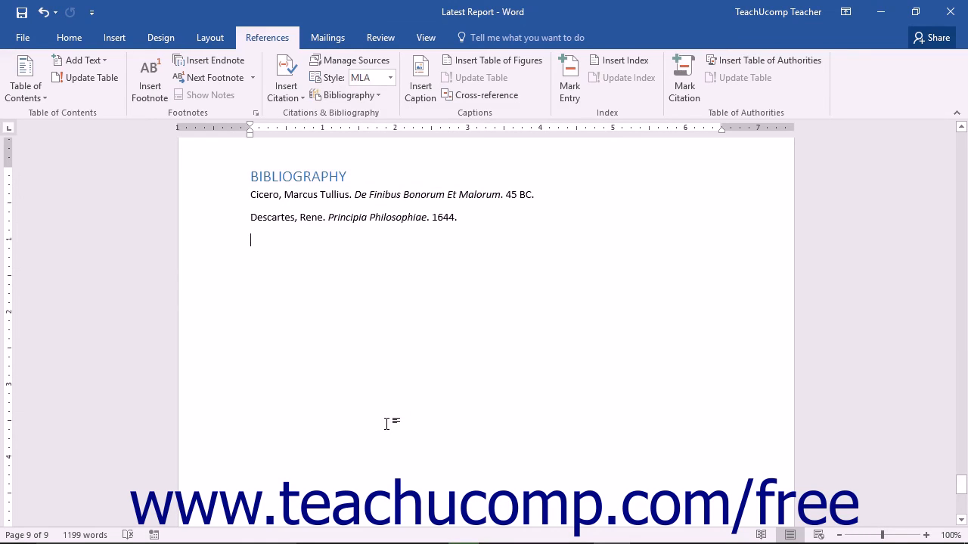